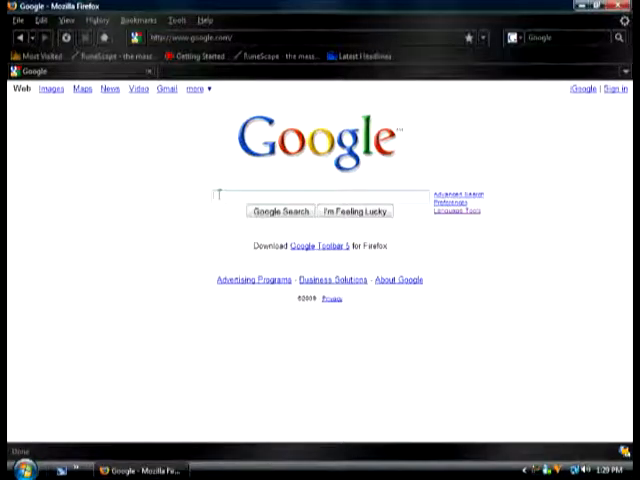
Type 'fire' into the Google search box to look up Firefox add-on themes.
{"action": "type", "text": "fire"}
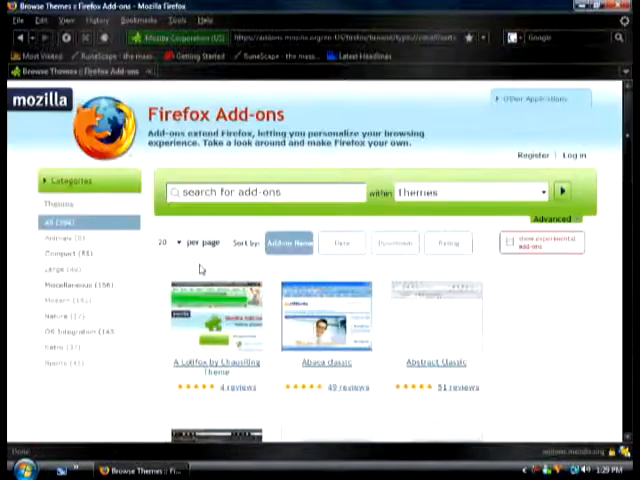
{"action": "scroll", "scroll_direction": "down", "scroll_amount": 3}
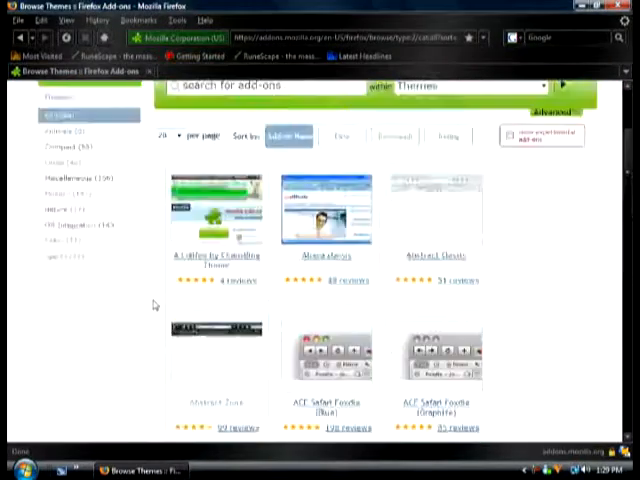
{"action": "scroll", "scroll_direction": "up", "scroll_amount": 3}
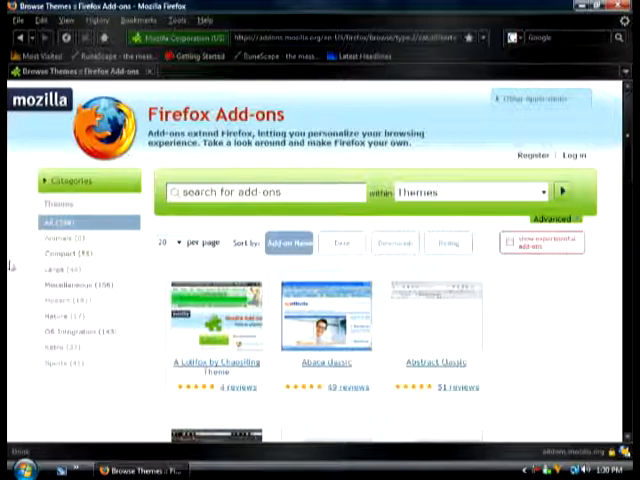
{"action": "scroll", "scroll_direction": "down", "scroll_amount": 3}
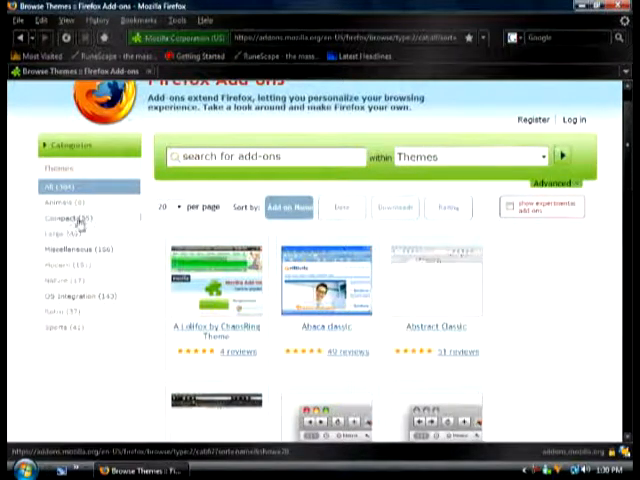
Filter the gallery to Compact themes and pick the Bloody Red theme.
{"action": "left_click", "coordinate": [68, 218]}
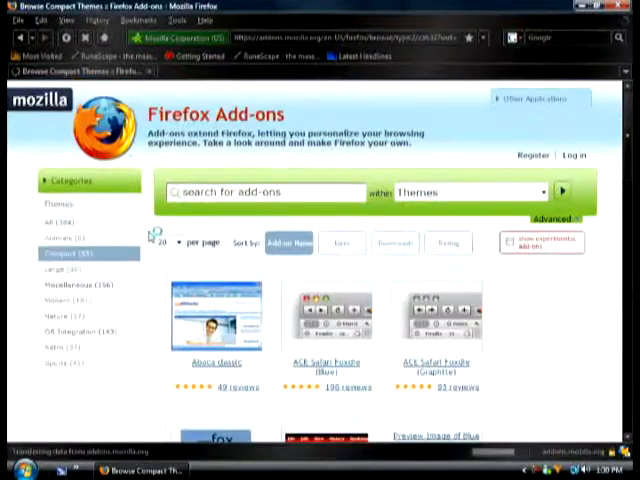
{"action": "scroll", "scroll_direction": "down", "scroll_amount": 3}
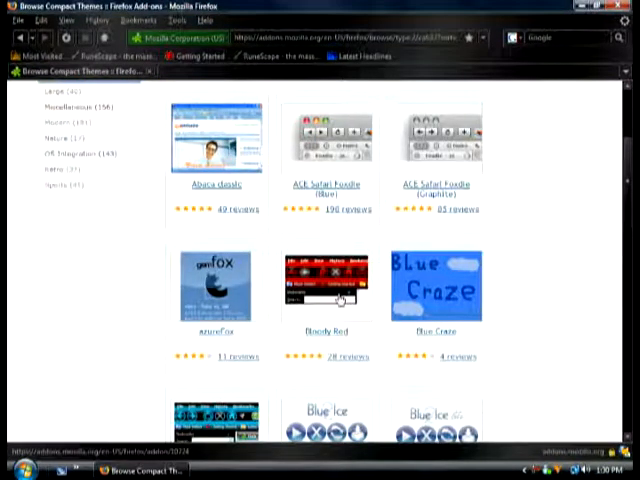
{"action": "left_click", "coordinate": [325, 285]}
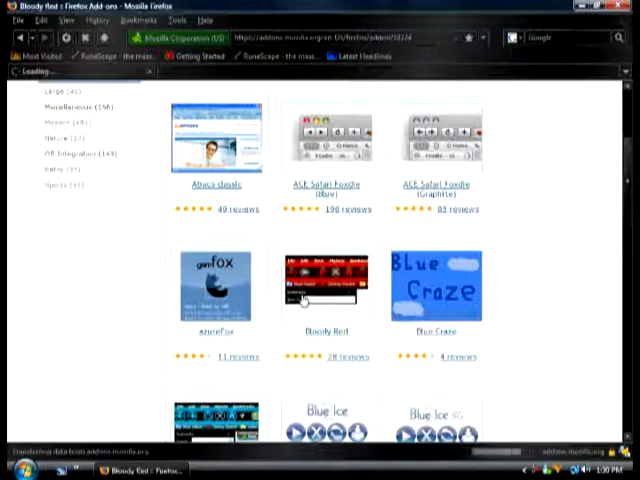
Choose Add to Firefox on the Bloody Red page to show its license agreement.
{"action": "left_click", "coordinate": [328, 290]}
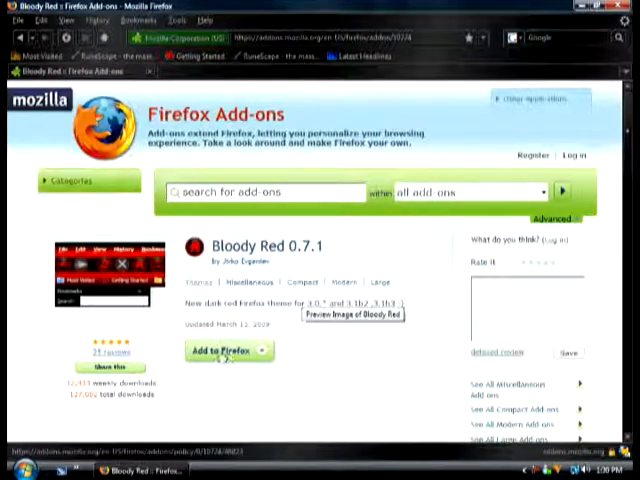
{"action": "left_click", "coordinate": [228, 351]}
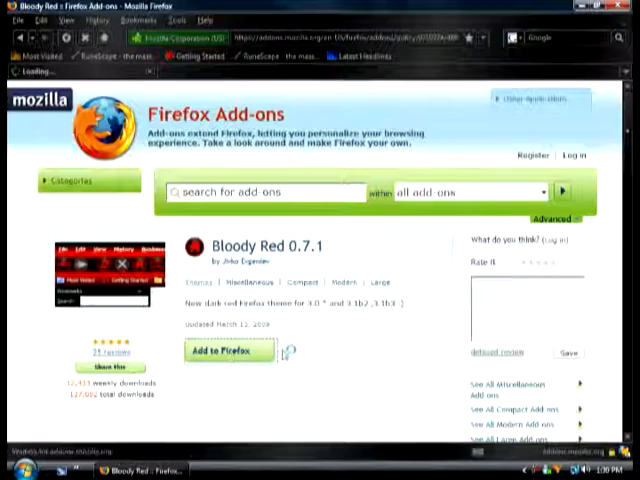
{"action": "left_click", "coordinate": [228, 352]}
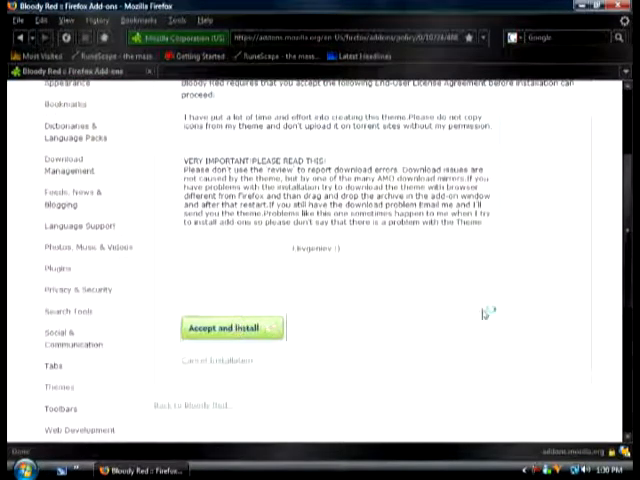
Accept the Bloody Red license agreement and install the theme.
{"action": "left_click", "coordinate": [231, 328]}
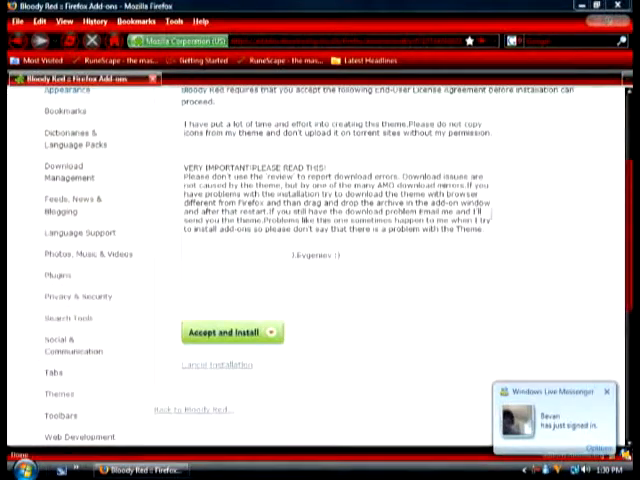
{"action": "scroll", "scroll_direction": "up", "scroll_amount": 3}
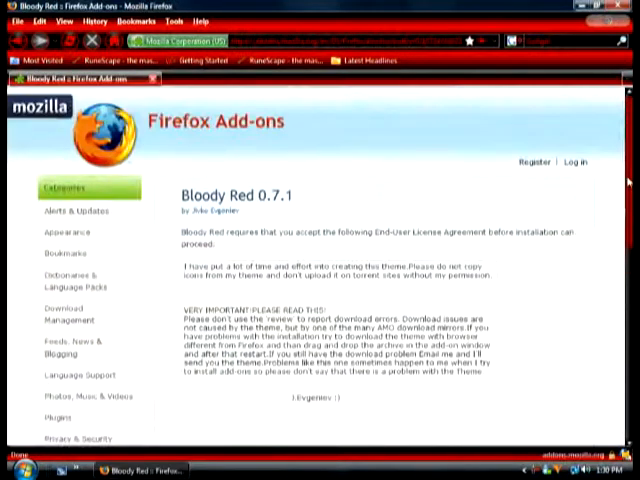